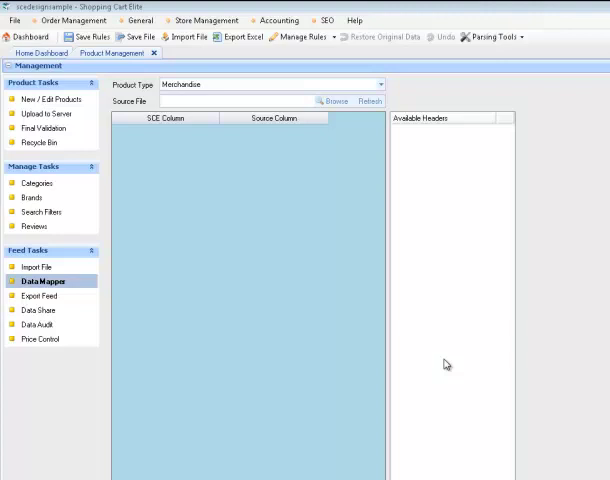
mouse_move(448, 364)
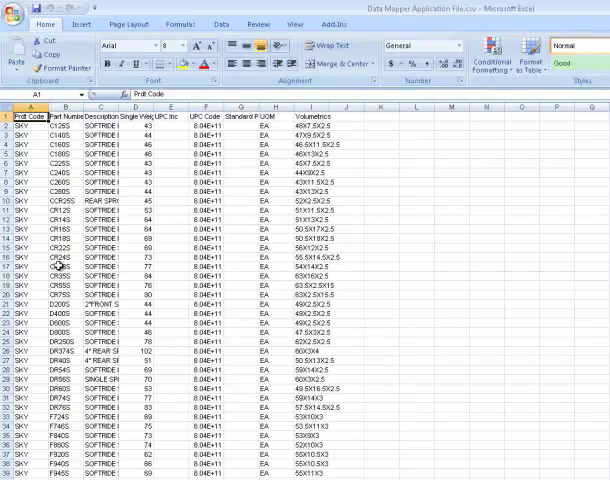
mouse_move(276, 152)
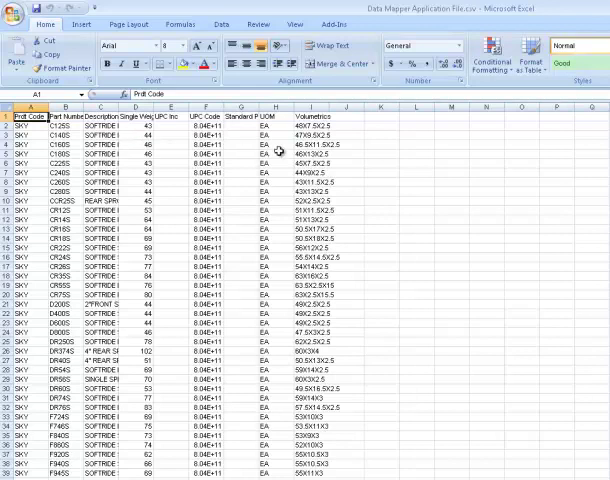
mouse_move(280, 150)
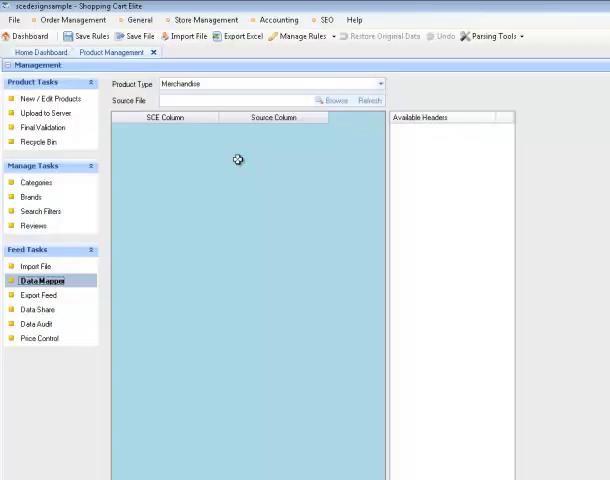
mouse_move(522, 98)
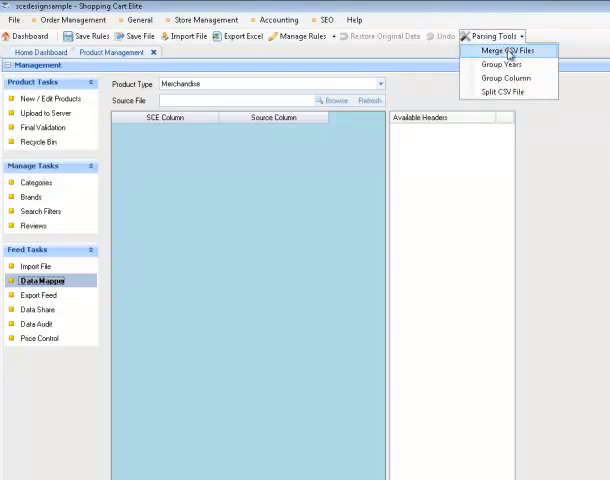
- Launch the Merge CSV Files tool from the Parsing Tools menu
click(498, 50)
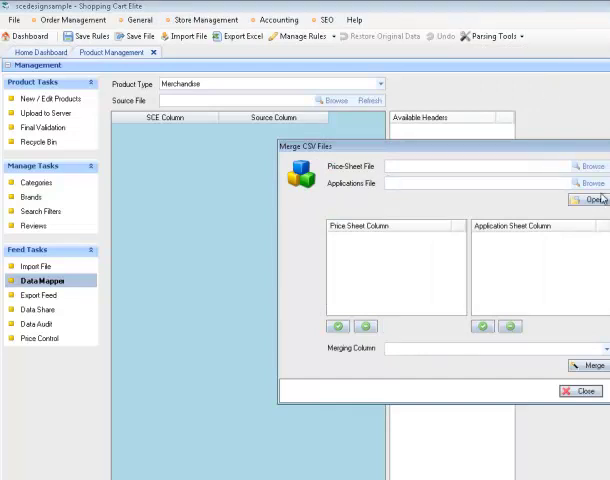
- Choose Data Mapper Price File.csv as the price sheet and Data Mapper Application File.csv as the applications file
click(584, 208)
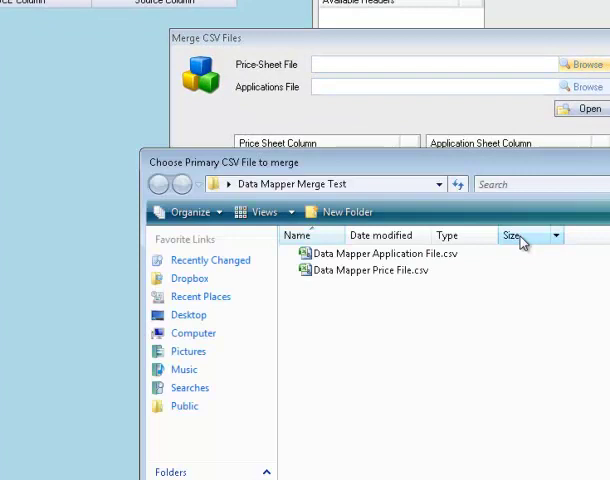
click(372, 272)
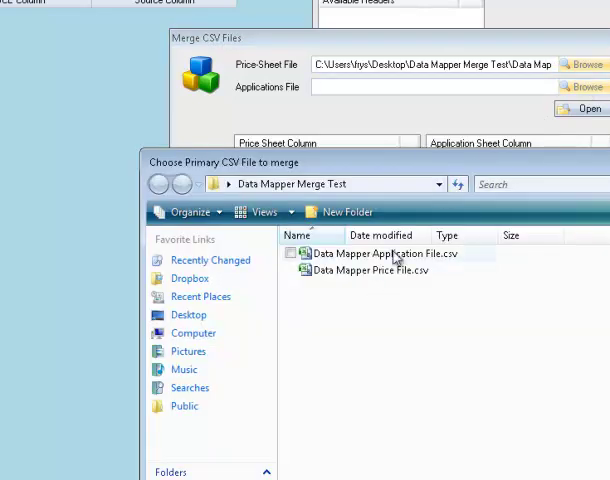
click(396, 252)
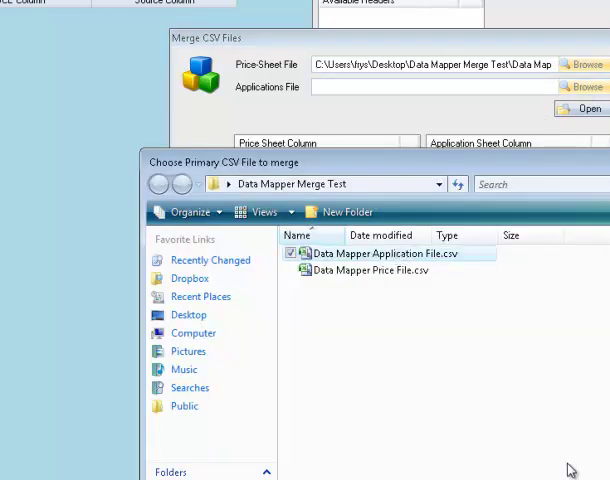
click(584, 108)
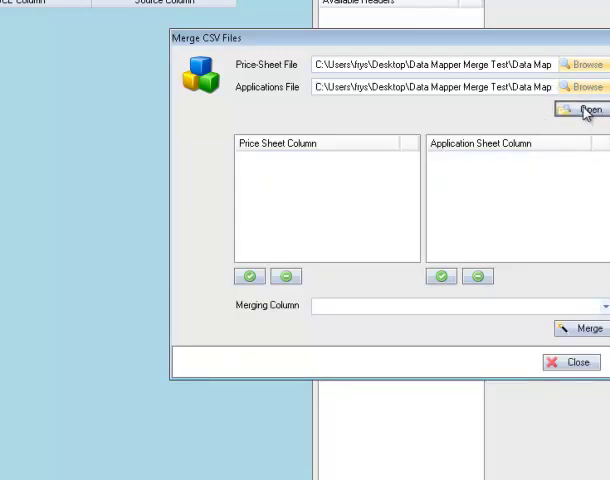
- Load both files' columns, include every application column, set Part Number as the merging column, and start the merge
click(586, 108)
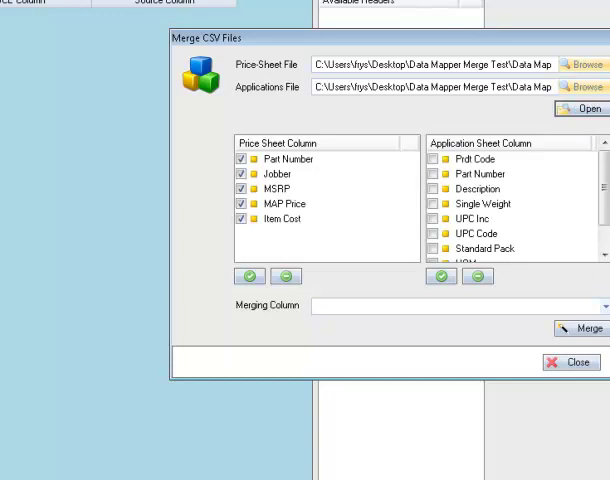
mouse_move(450, 282)
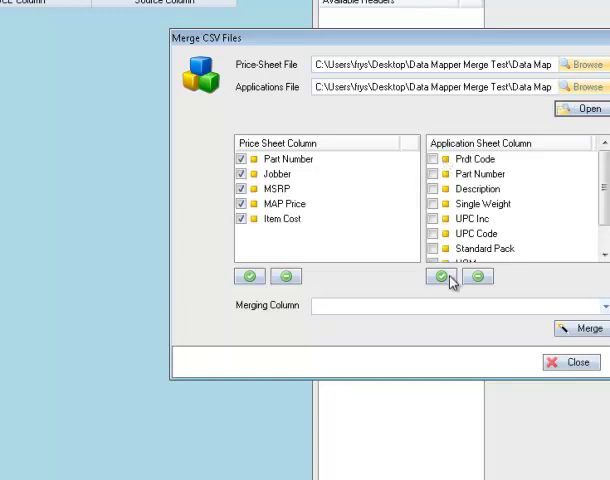
click(438, 276)
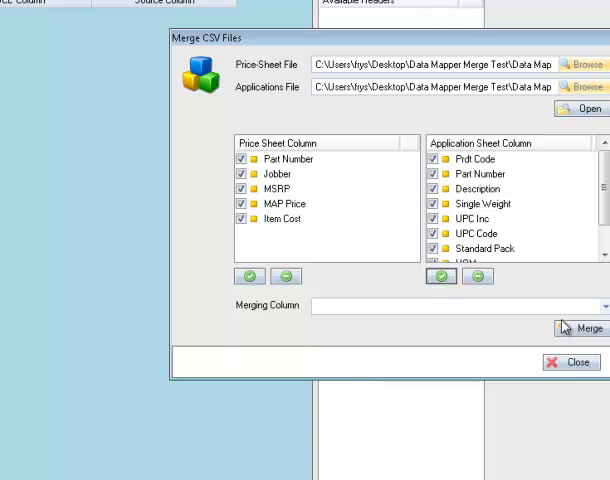
click(600, 306)
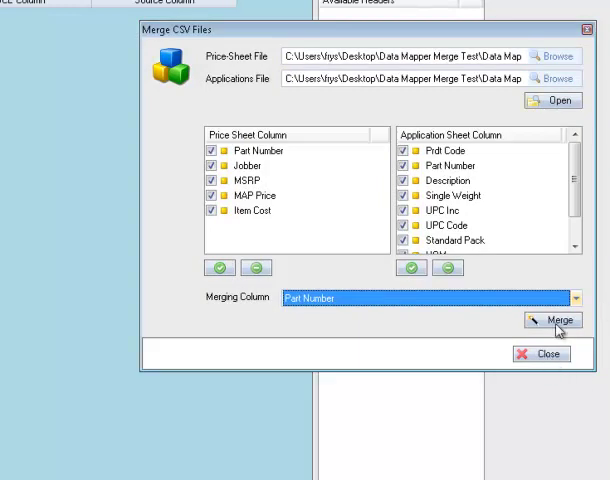
click(554, 320)
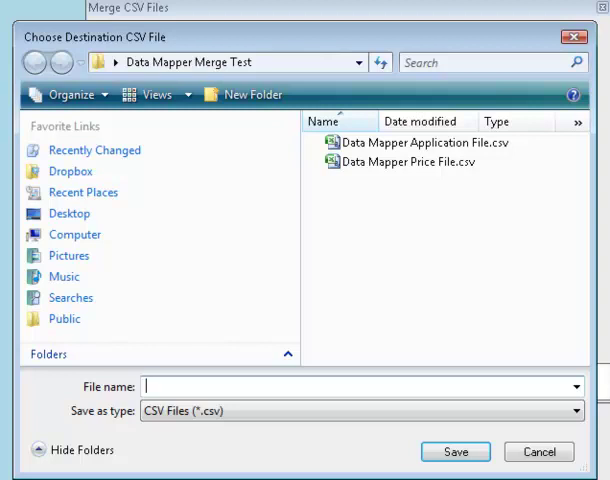
- Save the merged output as 'Data Mapper Merged Files' CSV and run the merge
text(Data)
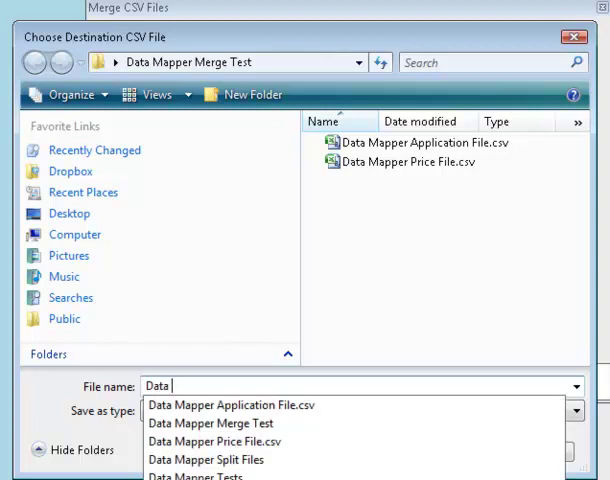
text(Mapper Merged)
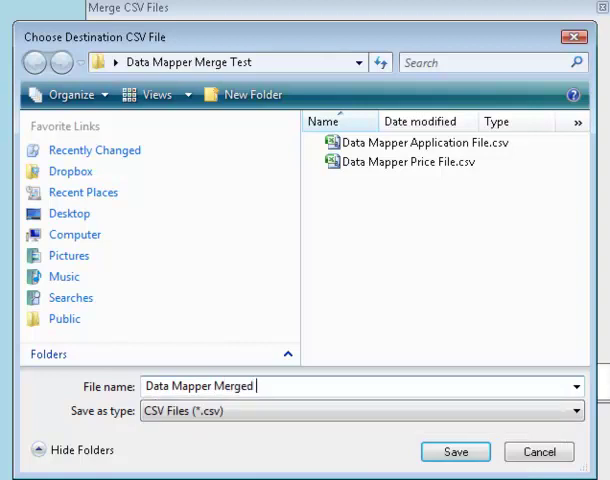
text(Files)
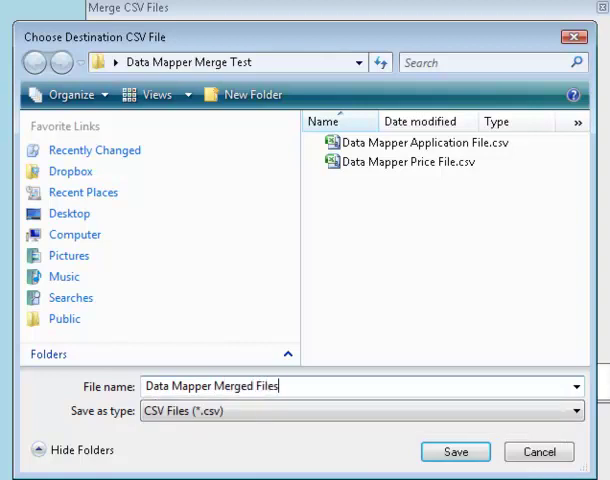
click(454, 452)
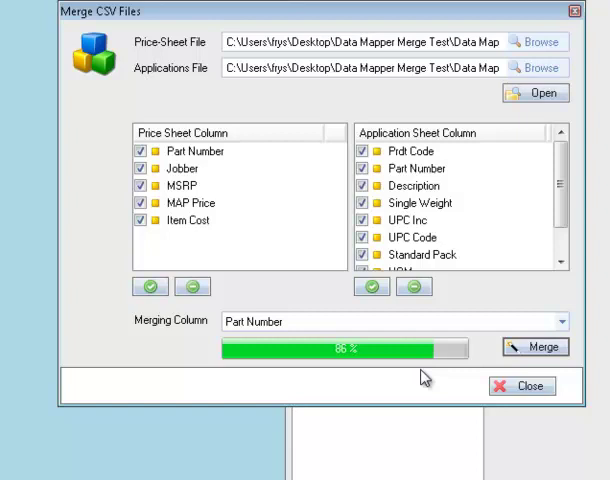
click(536, 348)
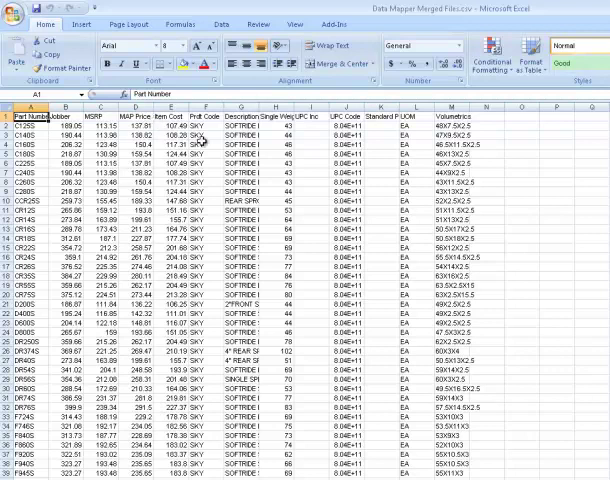
mouse_move(480, 126)
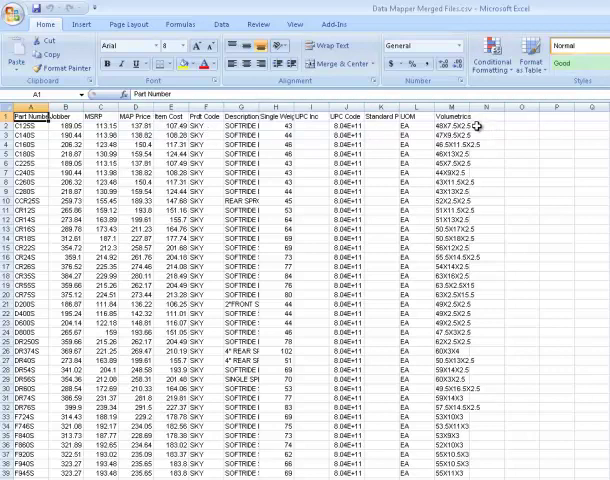